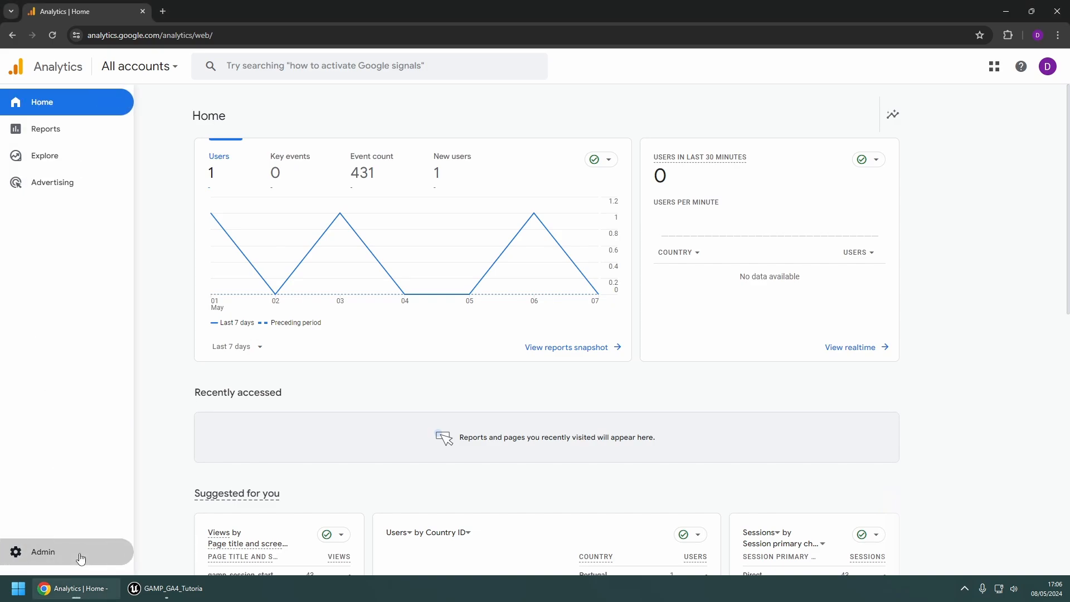
- Start a Google Analytics property 'Tutorial Property' with Italy time zone and euro currency
{"action": "left_click", "coordinate": [42, 551]}
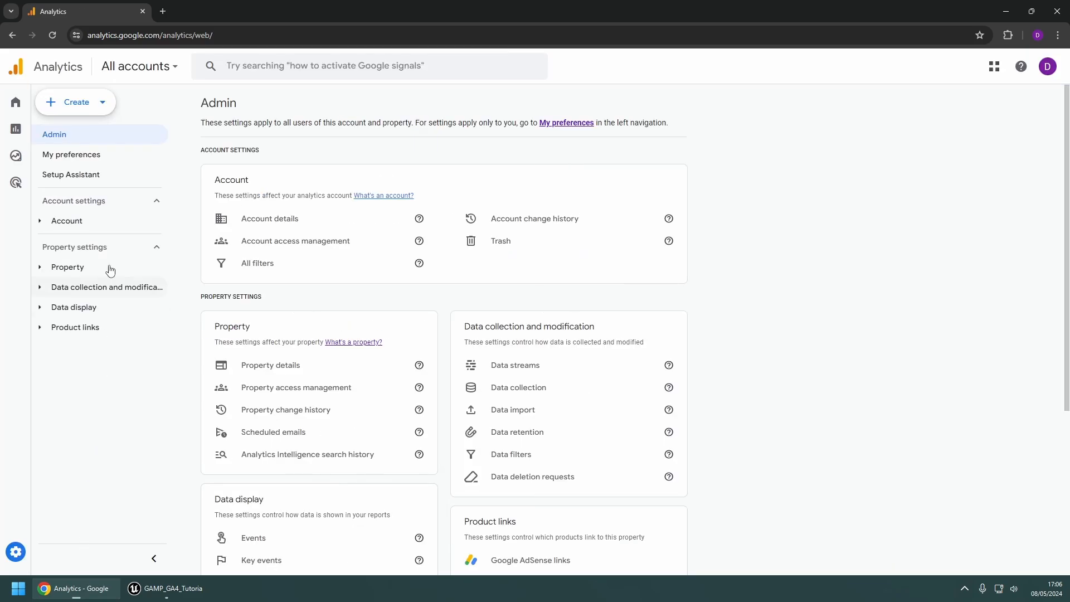
{"action": "left_click", "coordinate": [75, 102]}
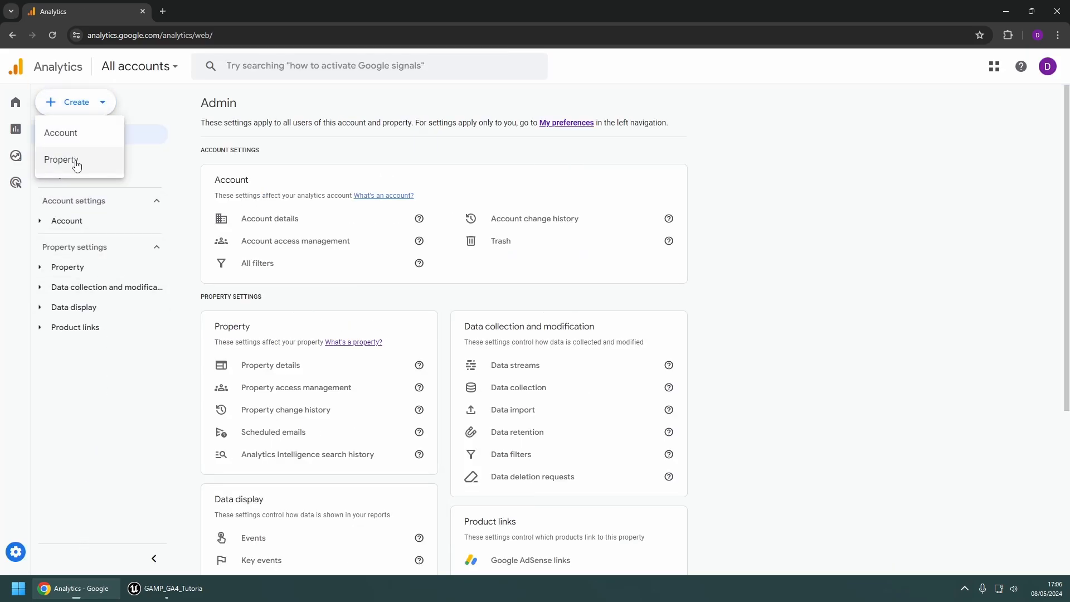
{"action": "left_click", "coordinate": [61, 160]}
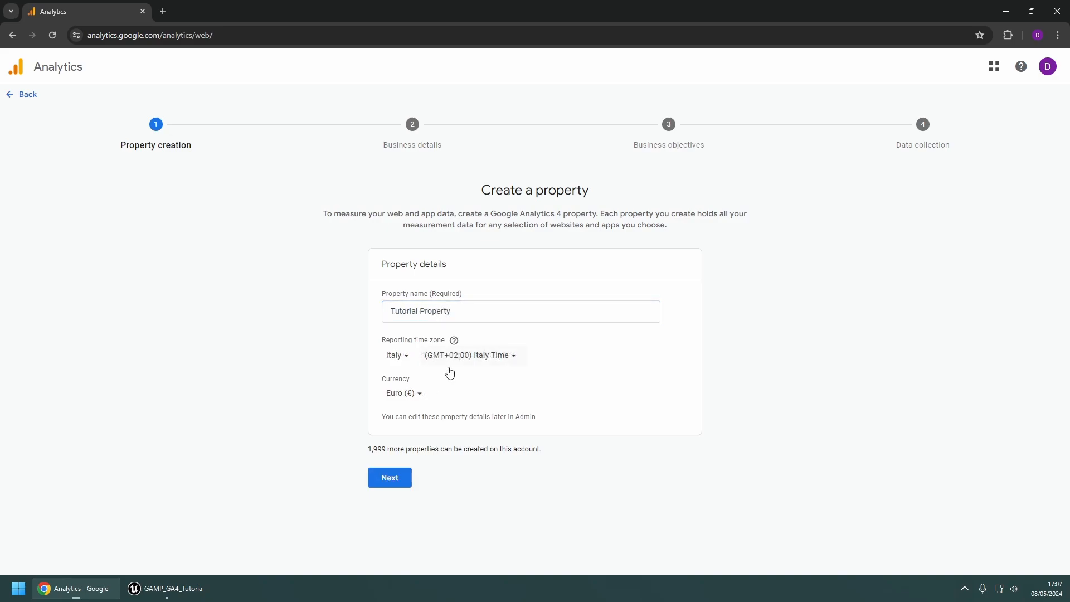
- Skip business details, choose baseline reports as the objective, and create the property
{"action": "left_click", "coordinate": [389, 477]}
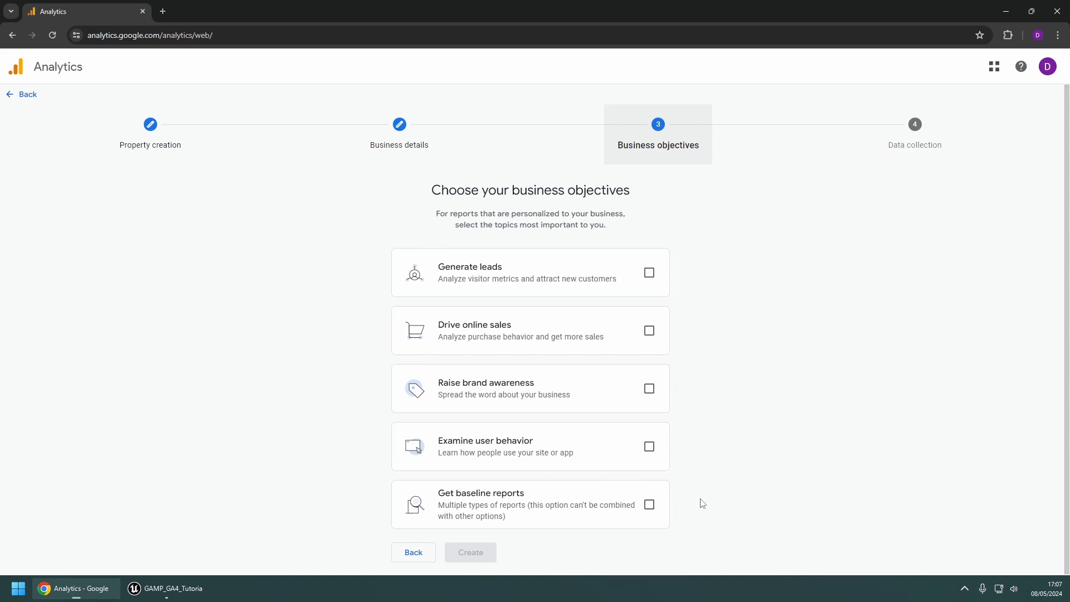
{"action": "left_click", "coordinate": [648, 504]}
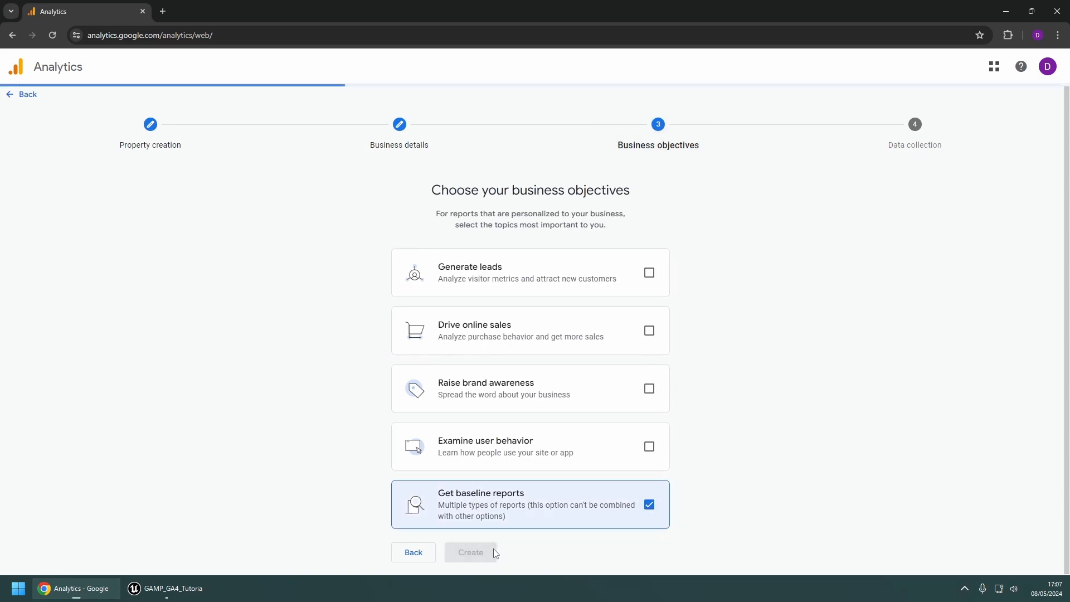
{"action": "left_click", "coordinate": [470, 552]}
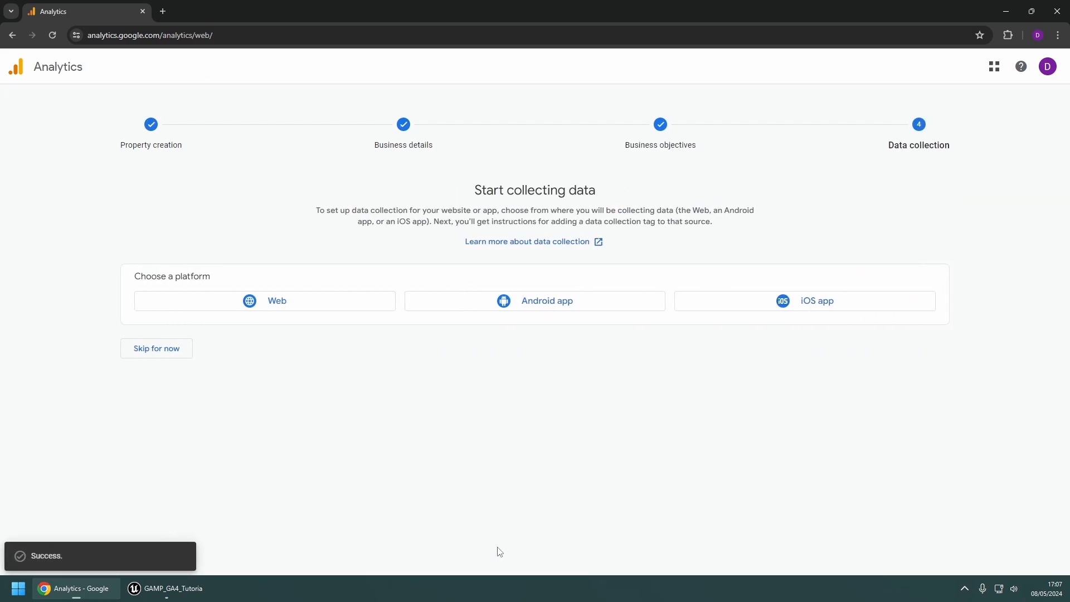
{"action": "mouse_move", "coordinate": [362, 308]}
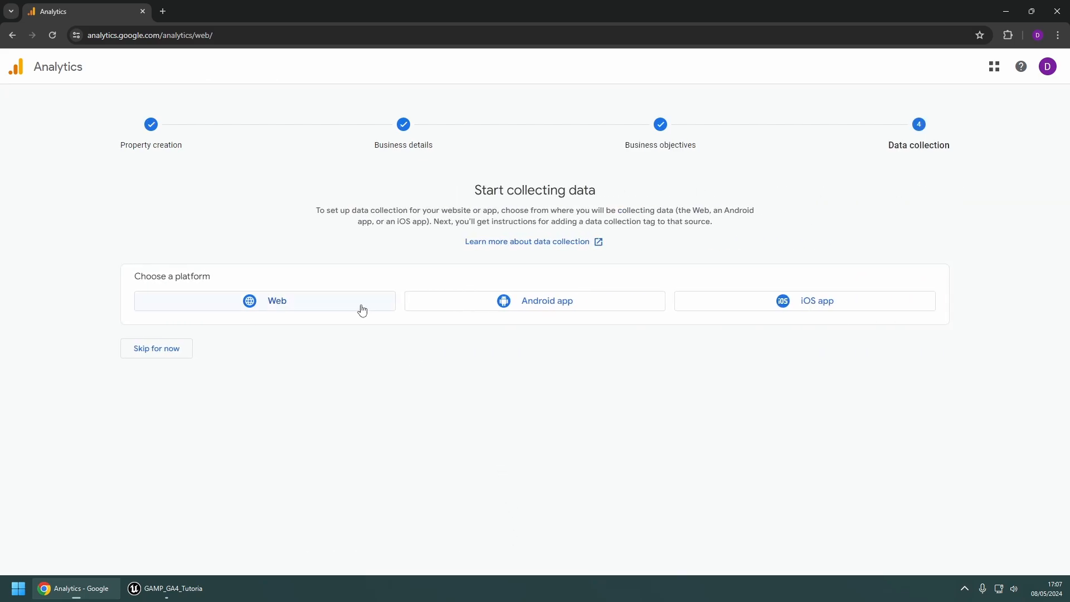
{"action": "left_click", "coordinate": [264, 301]}
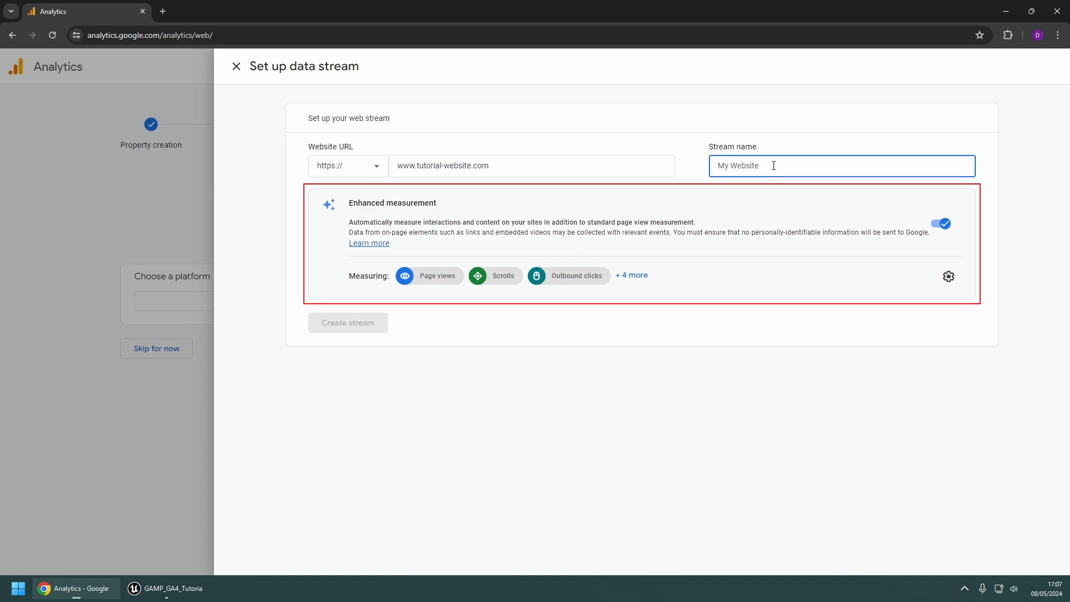
{"action": "type", "text": "Tutorial Website"}
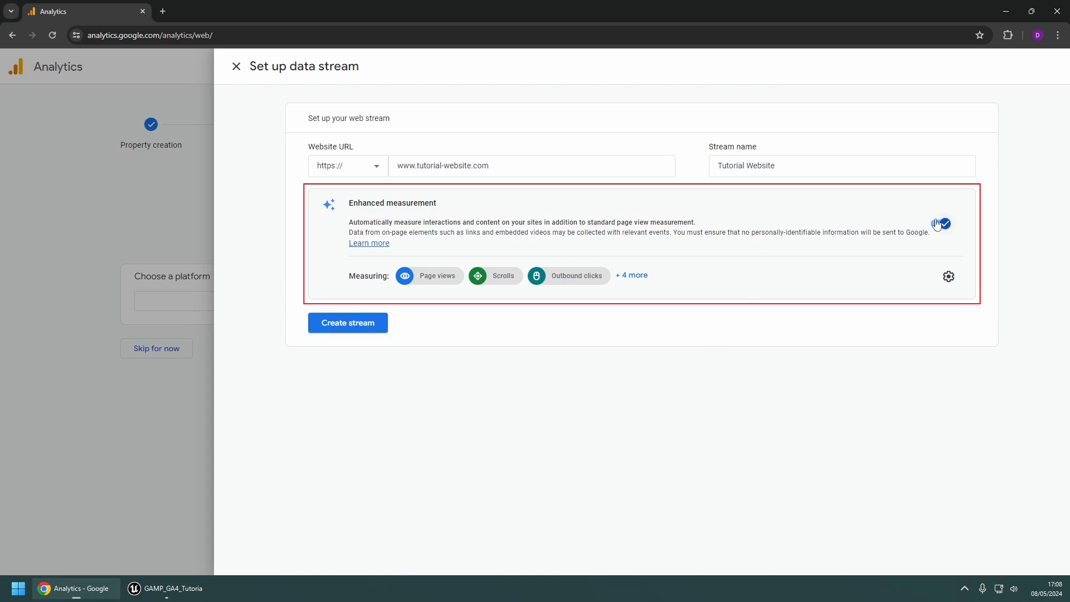
{"action": "left_click", "coordinate": [347, 322]}
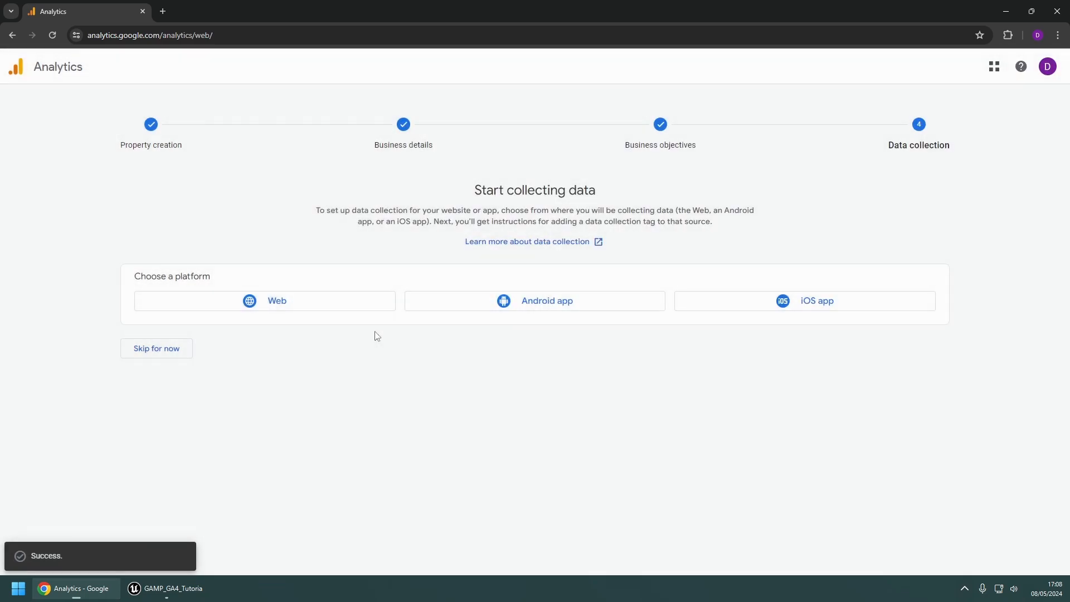
- Copy the Tutorial Website stream's measurement ID from its stream details
{"action": "left_click", "coordinate": [276, 301]}
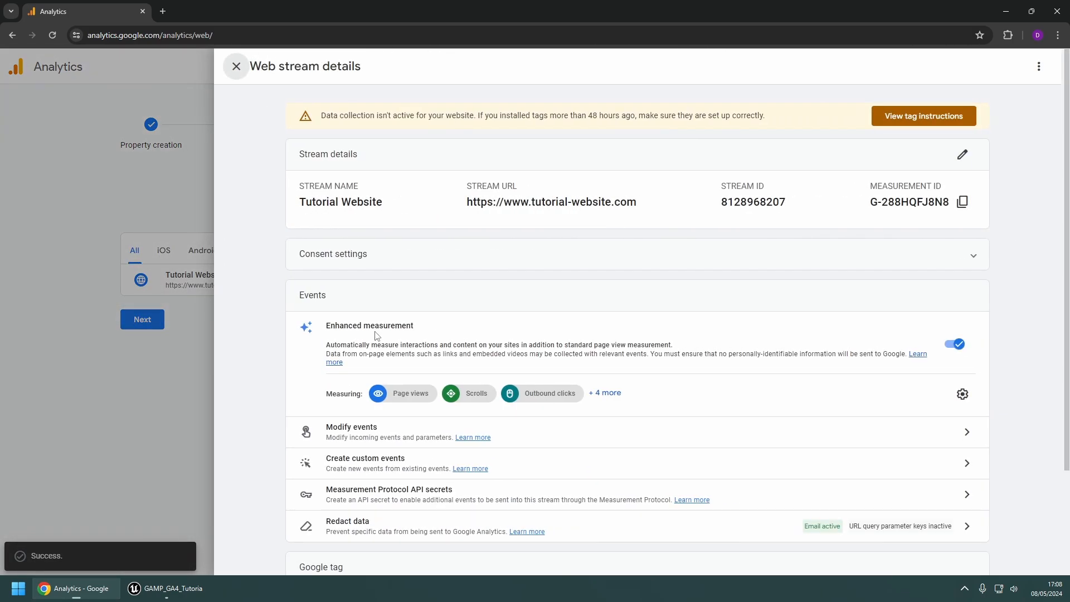
{"action": "mouse_move", "coordinate": [975, 284]}
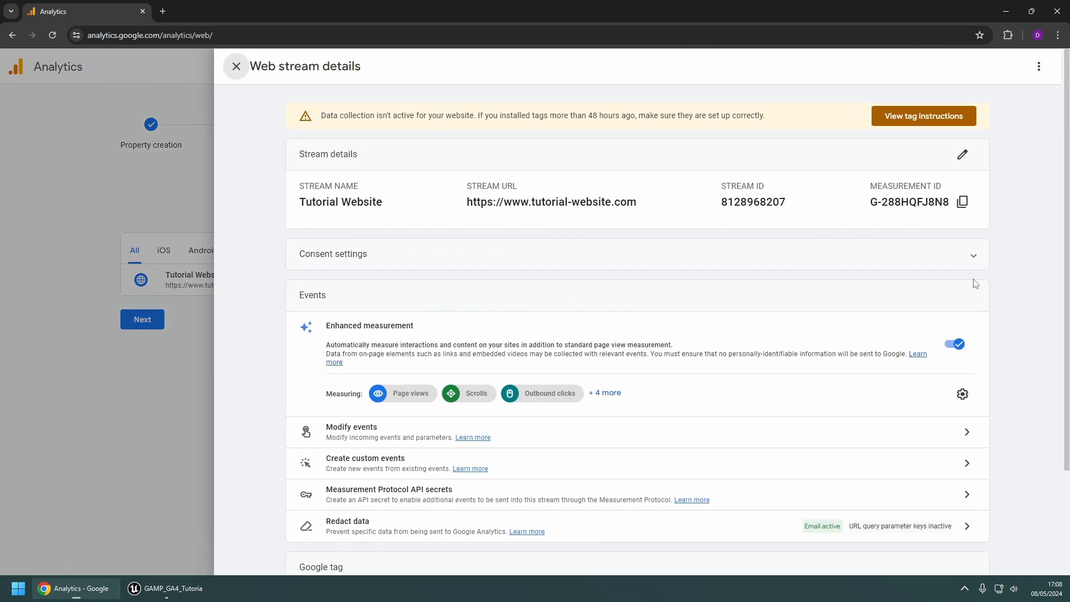
{"action": "mouse_move", "coordinate": [1012, 280]}
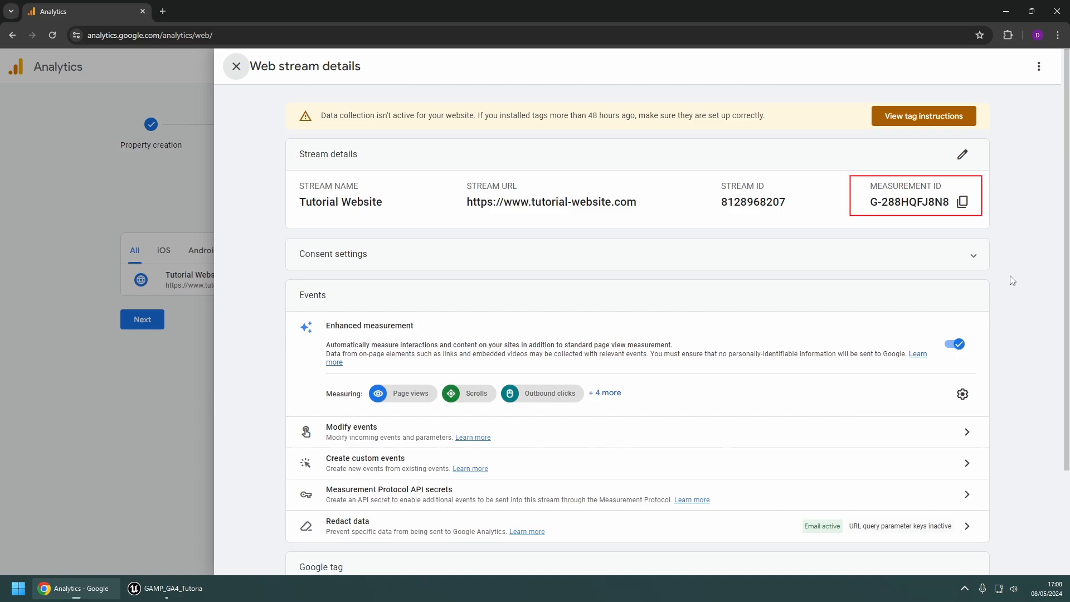
{"action": "left_click", "coordinate": [235, 66]}
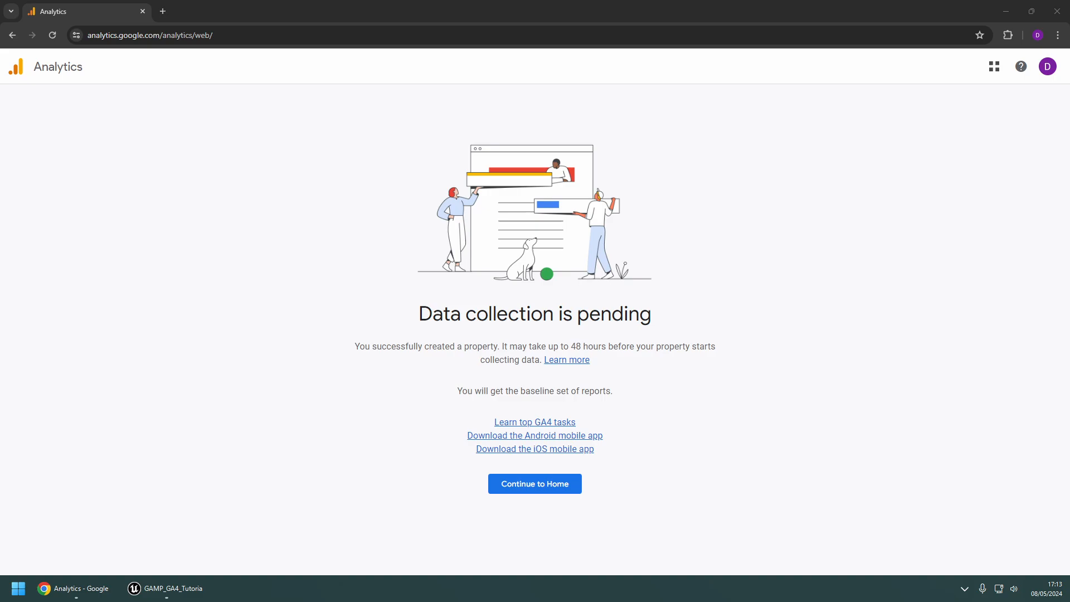
{"action": "left_click", "coordinate": [535, 483]}
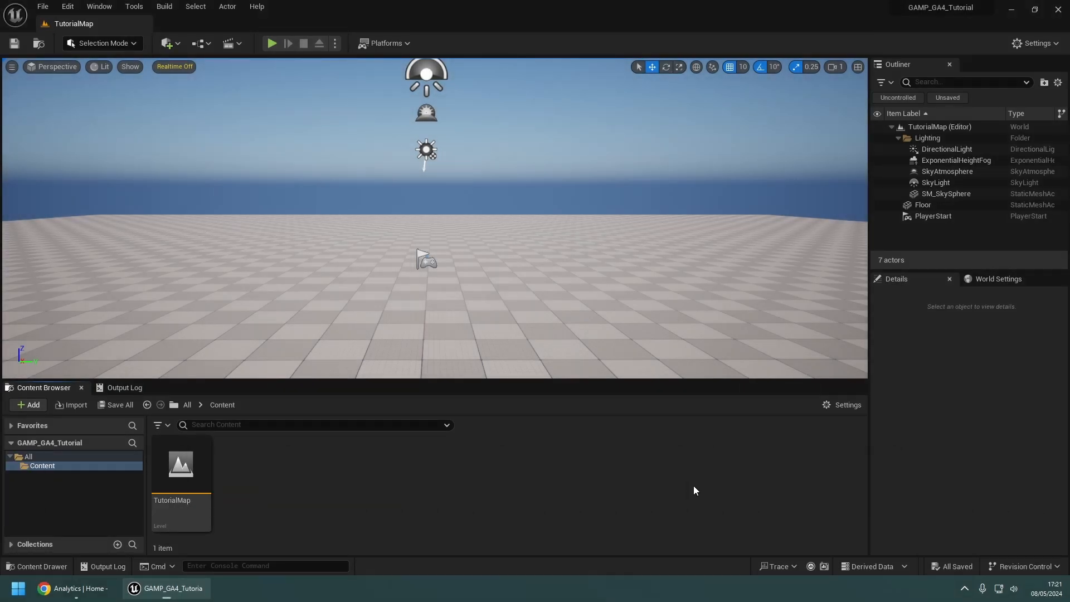
{"action": "mouse_move", "coordinate": [66, 6]}
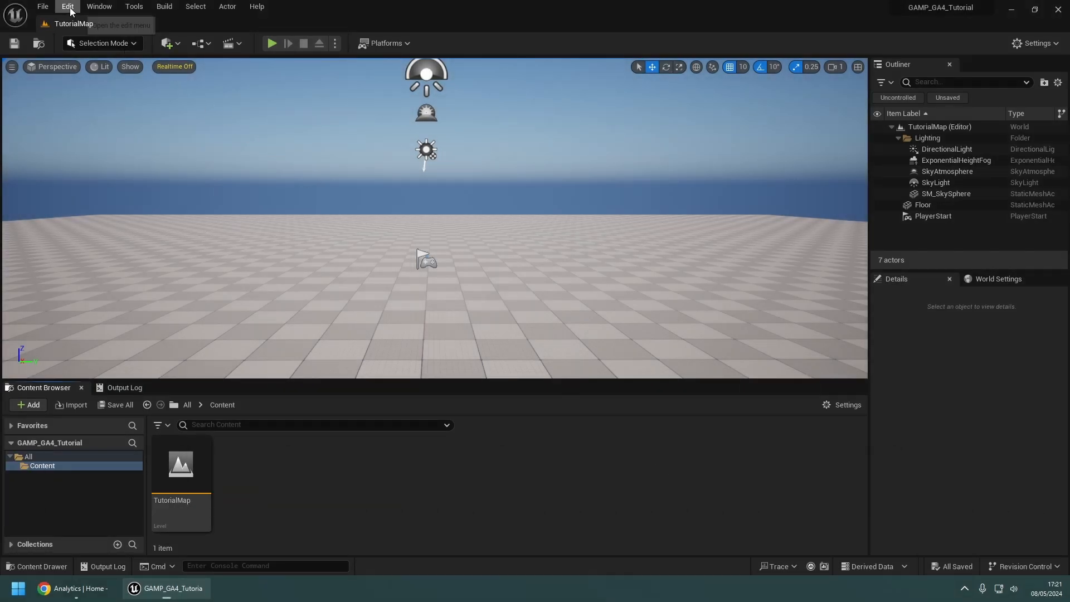
{"action": "left_click", "coordinate": [67, 6]}
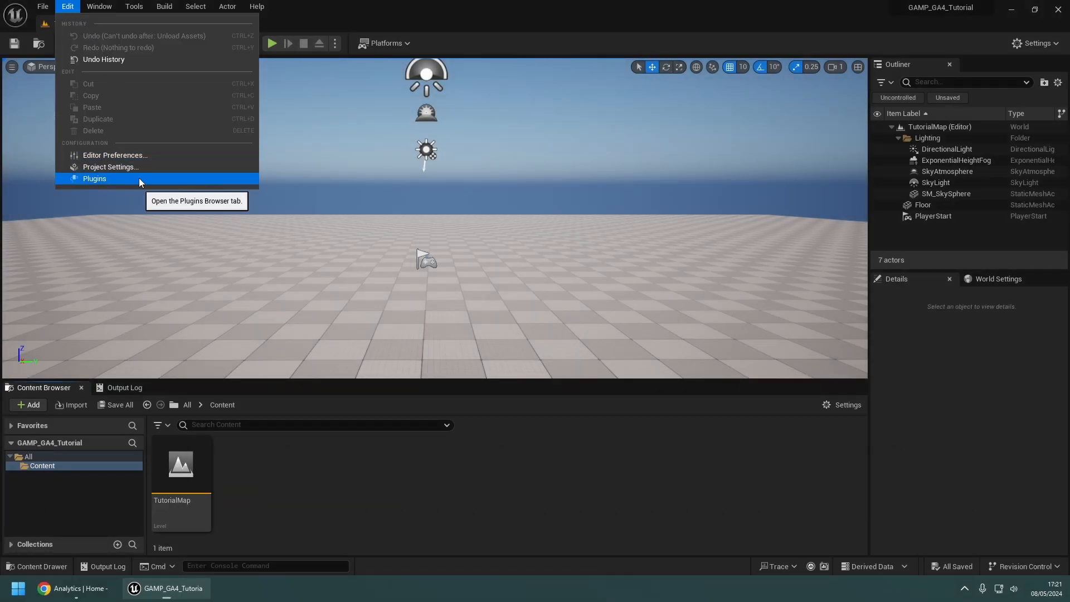
{"action": "left_click", "coordinate": [95, 179]}
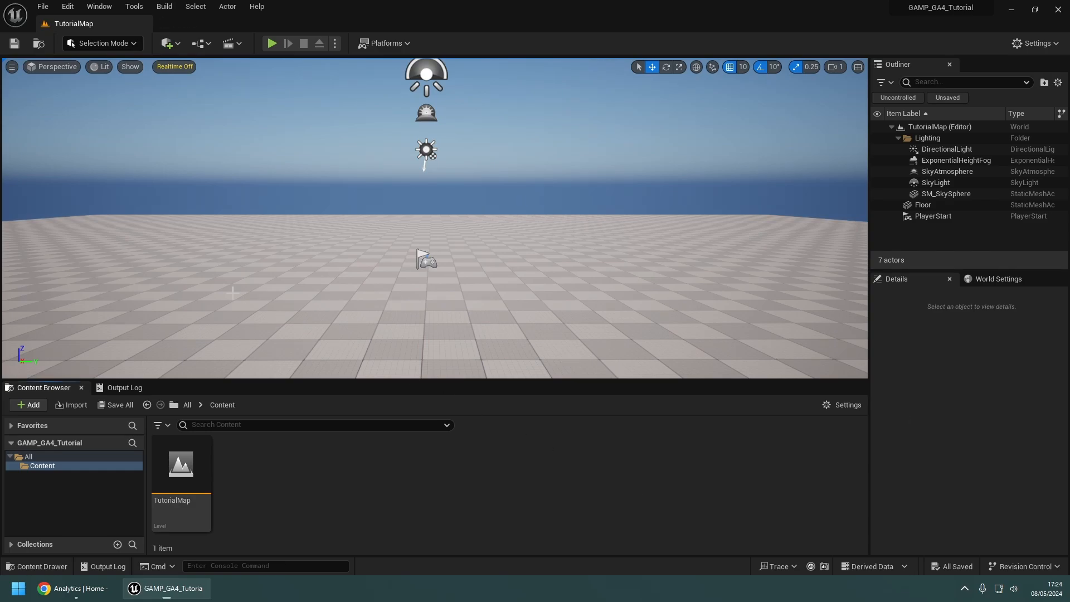
- Open Edit > Project Settings at the Google Analytics MP plugin page
{"action": "left_click", "coordinate": [67, 6]}
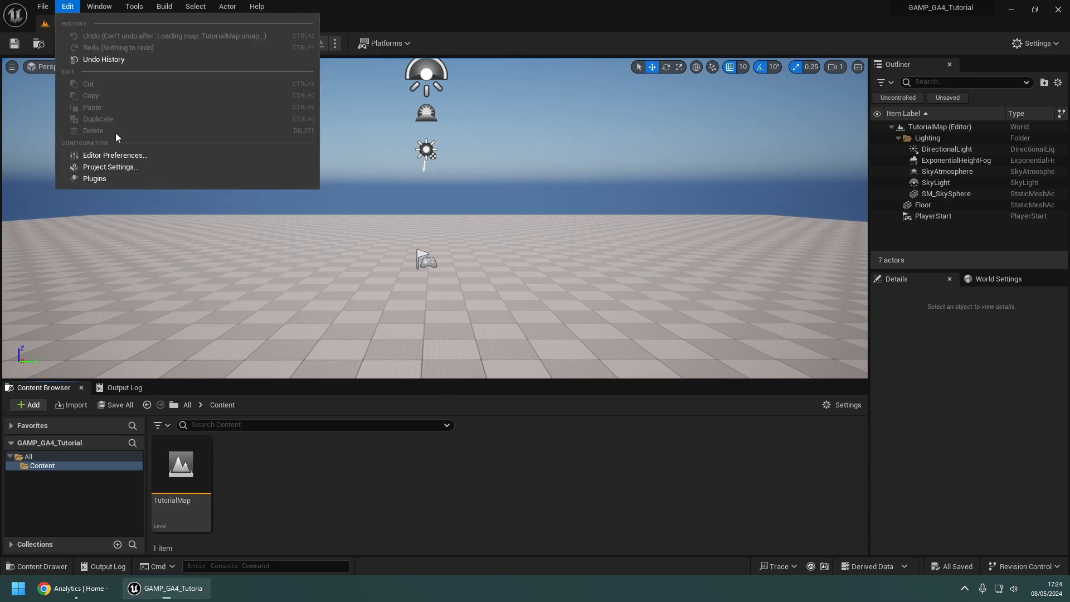
{"action": "left_click", "coordinate": [110, 167]}
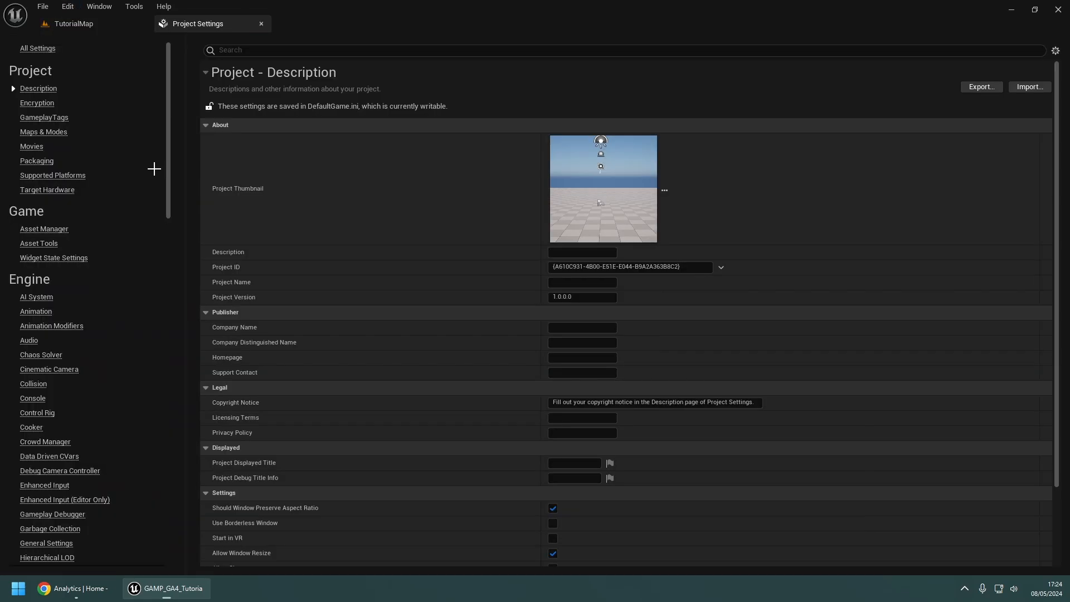
{"action": "scroll", "scroll_direction": "down", "scroll_amount": 3}
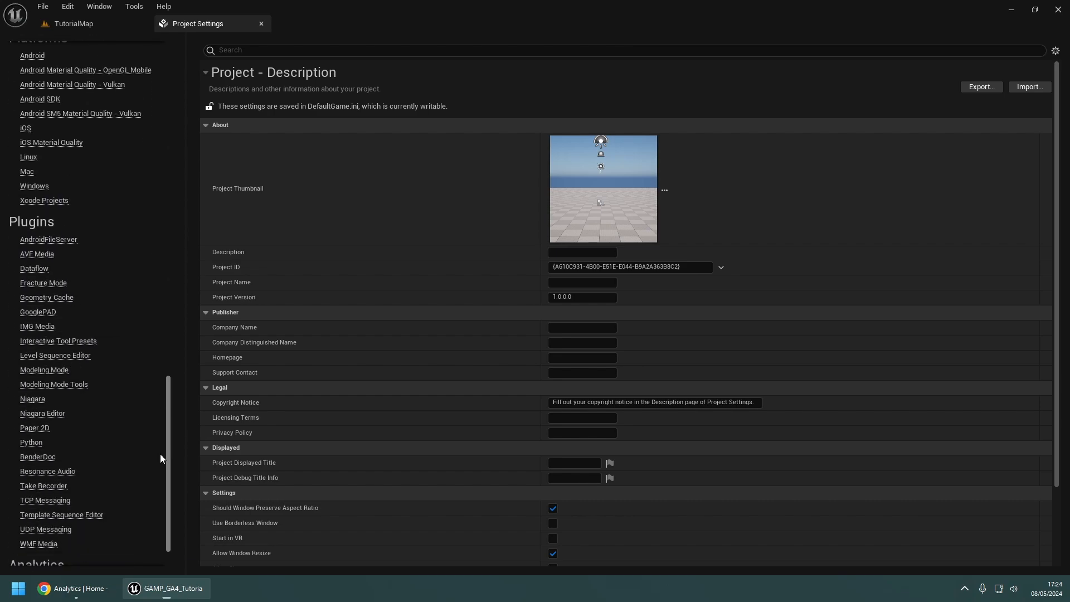
{"action": "left_click", "coordinate": [51, 538]}
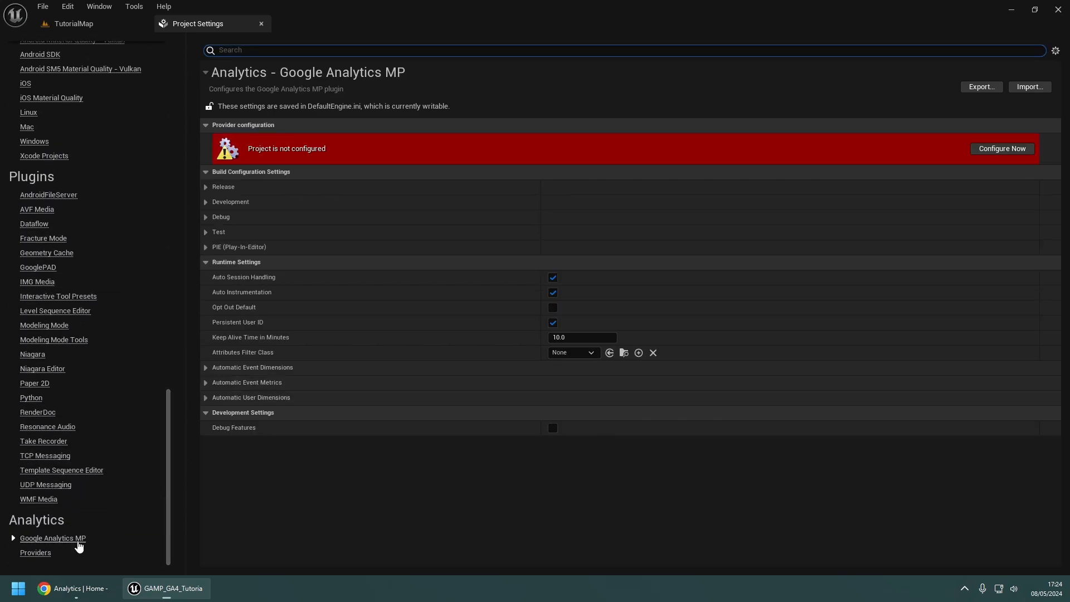
{"action": "mouse_move", "coordinate": [817, 388]}
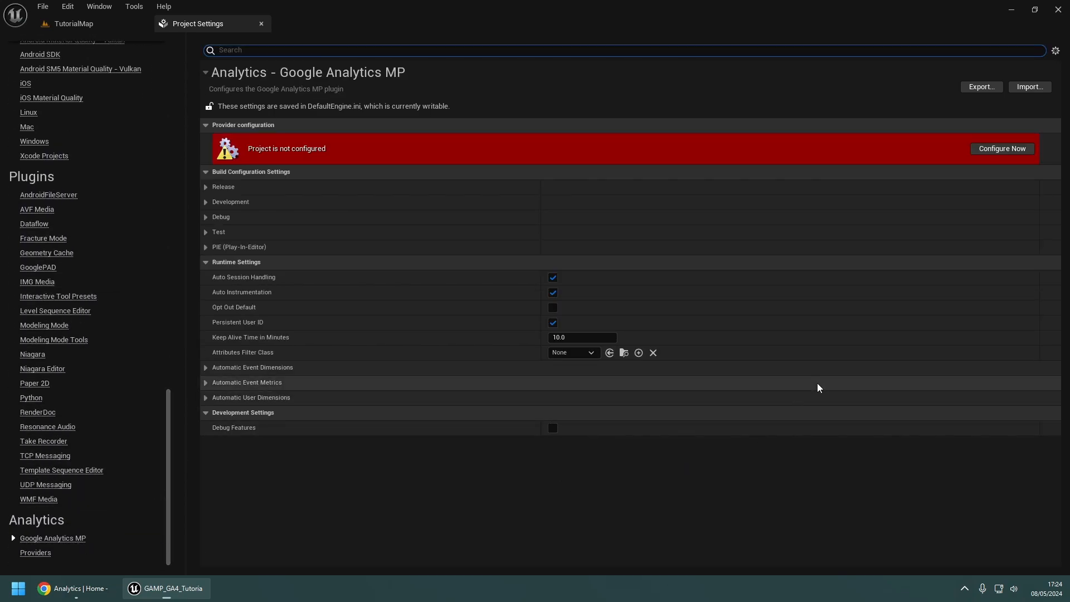
- Copy measurement ID G-288HQFJ8N8 from Analytics into the Unreal plugin settings
{"action": "left_click", "coordinate": [1001, 149]}
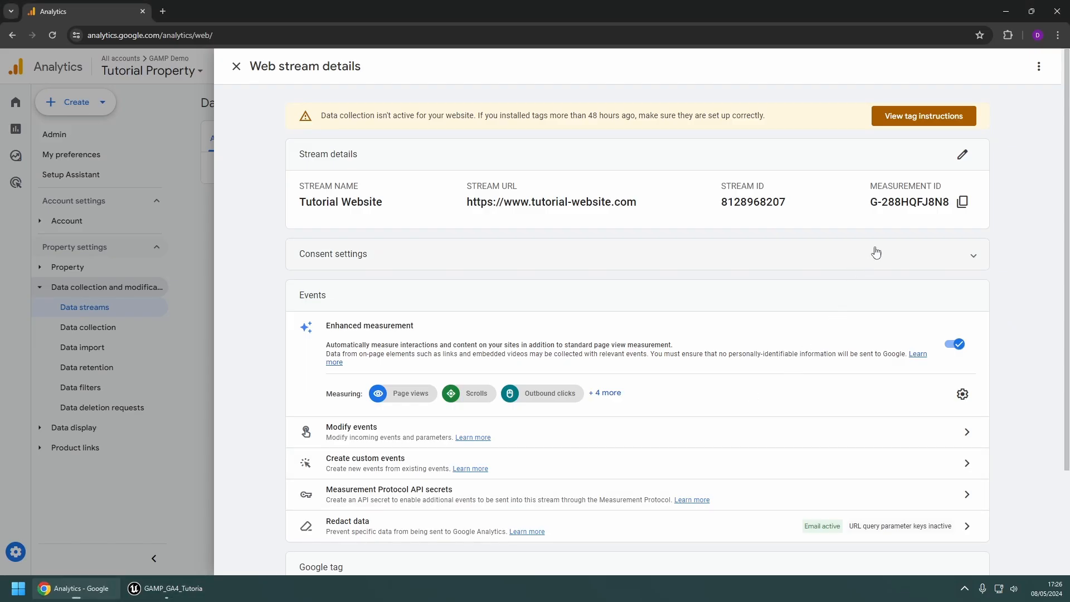
{"action": "left_click", "coordinate": [962, 202]}
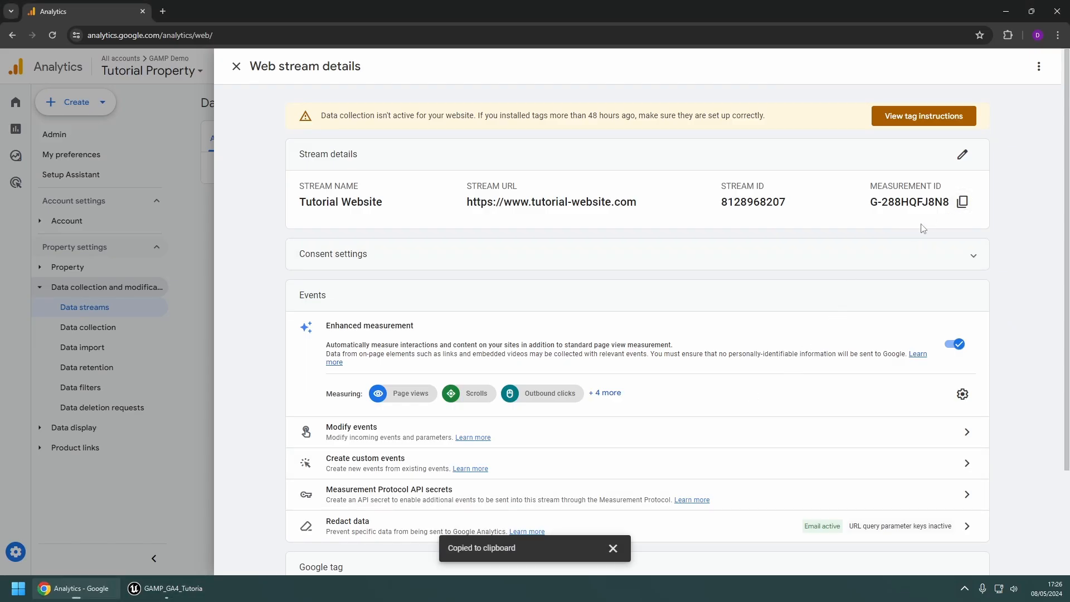
{"action": "left_click", "coordinate": [166, 588]}
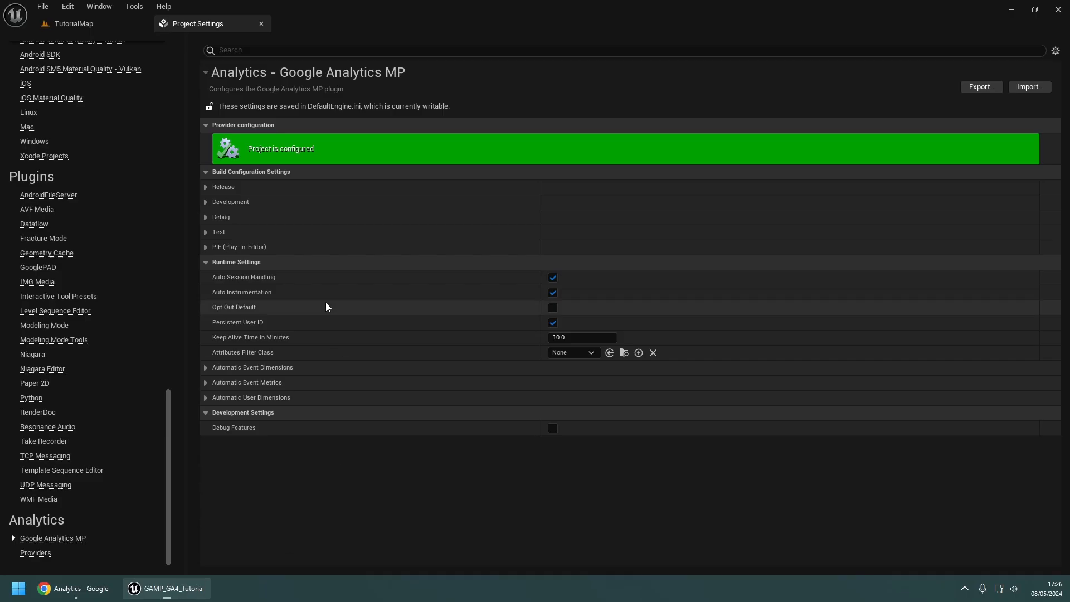
{"action": "left_click", "coordinate": [206, 186]}
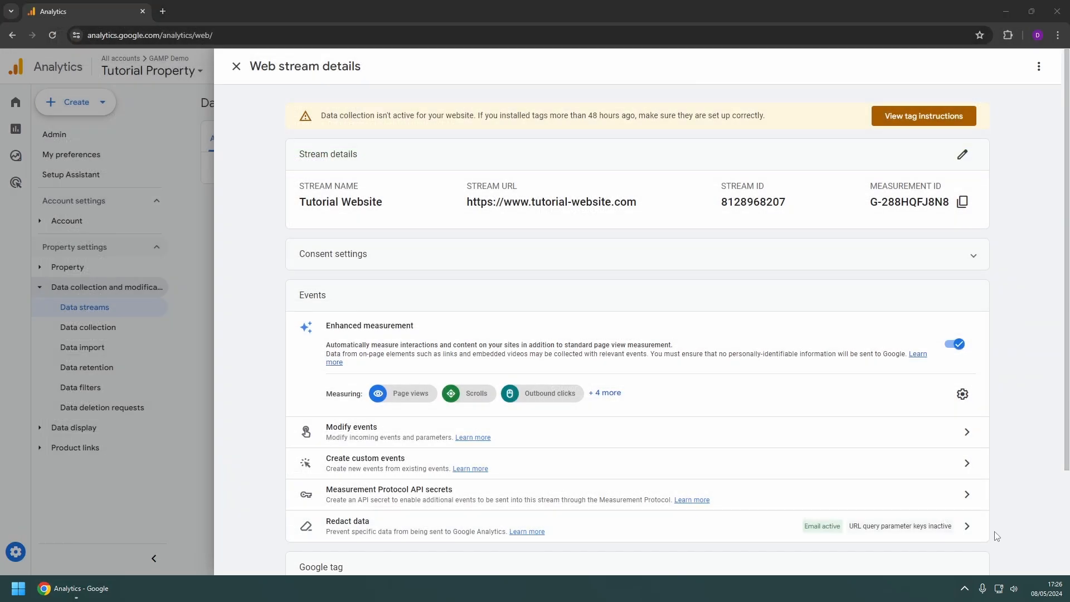
{"action": "left_click", "coordinate": [166, 588]}
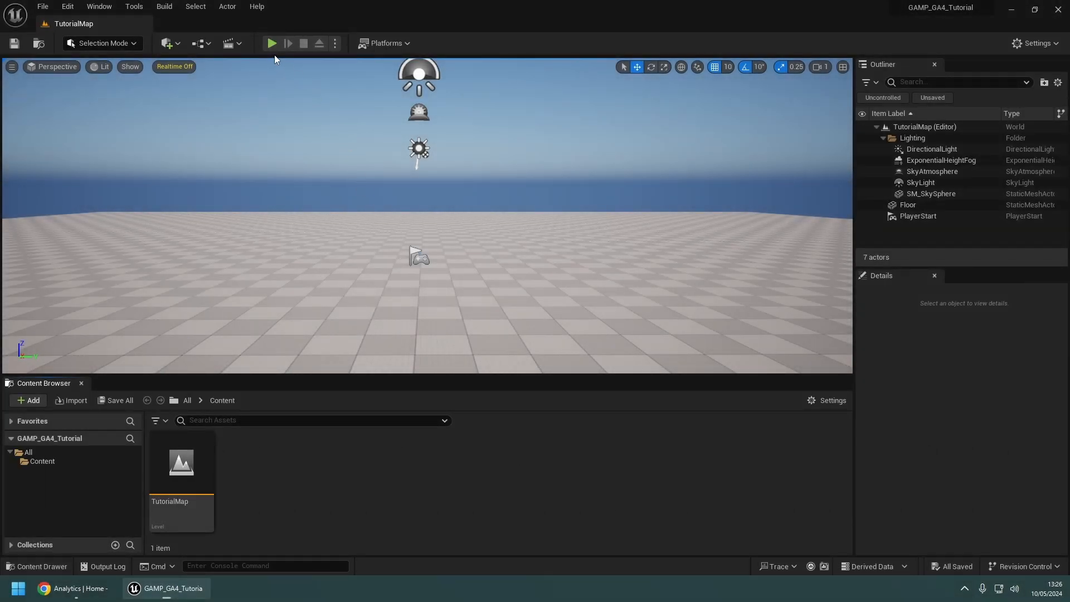
{"action": "left_click", "coordinate": [271, 43]}
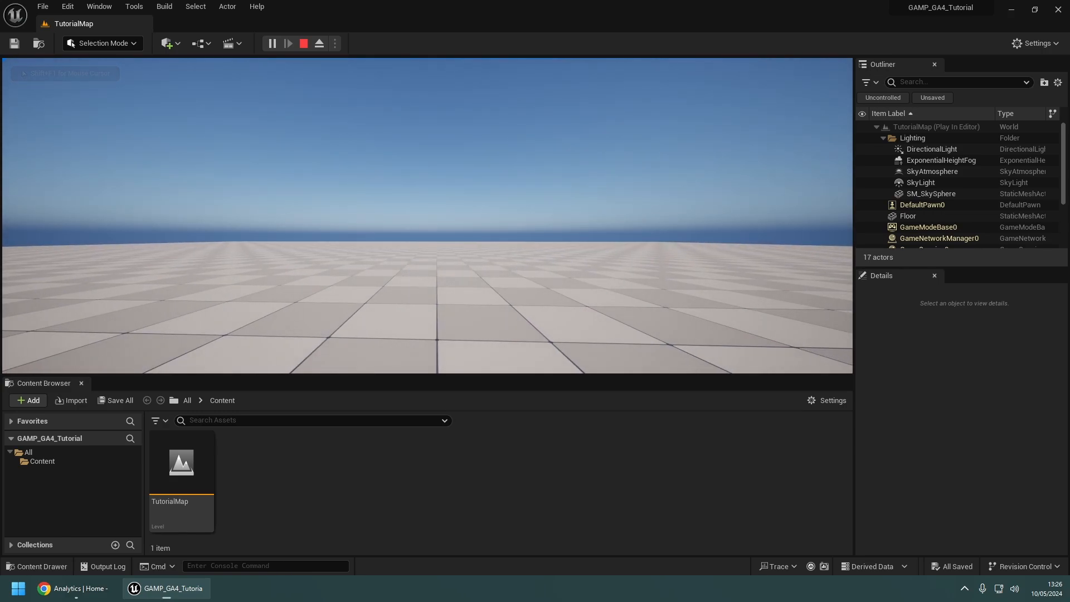
{"action": "left_click", "coordinate": [303, 43]}
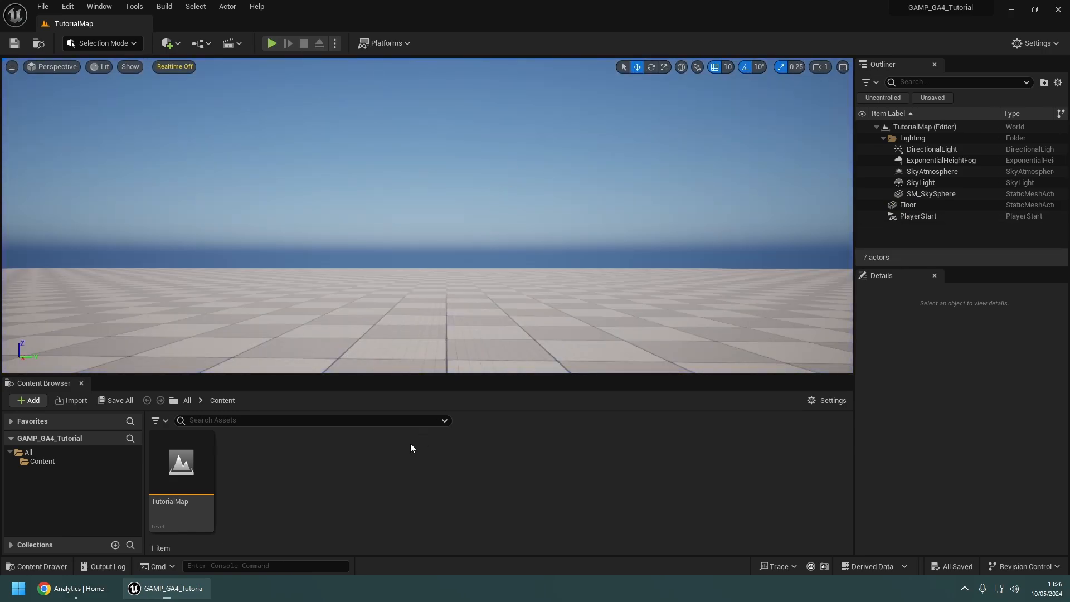
- Go from Analytics Home through Reports to the Realtime overview for Tutorial Property
{"action": "left_click", "coordinate": [70, 588]}
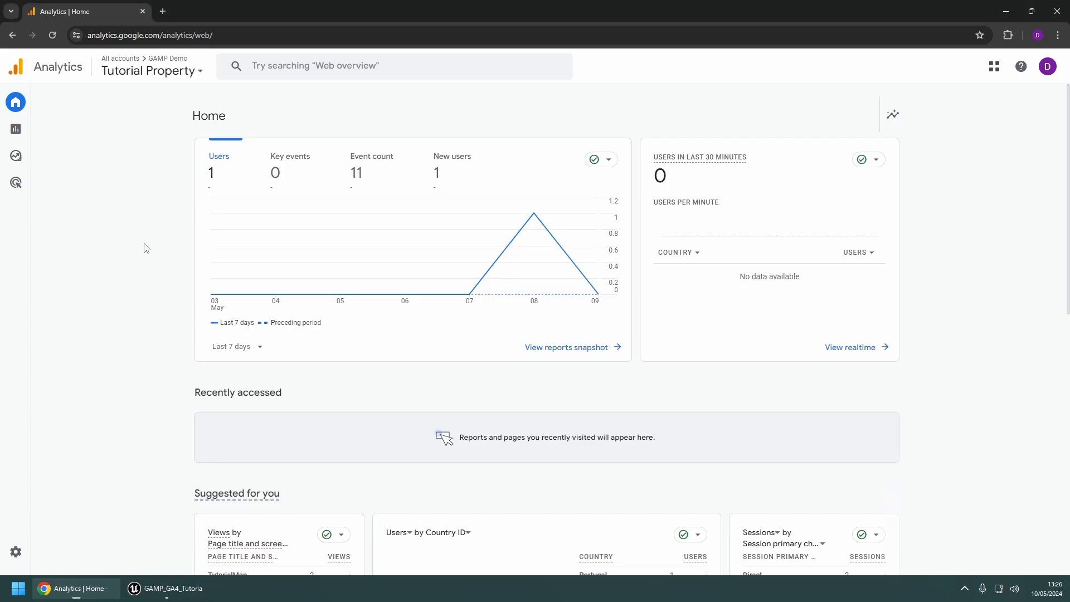
{"action": "left_click", "coordinate": [15, 129]}
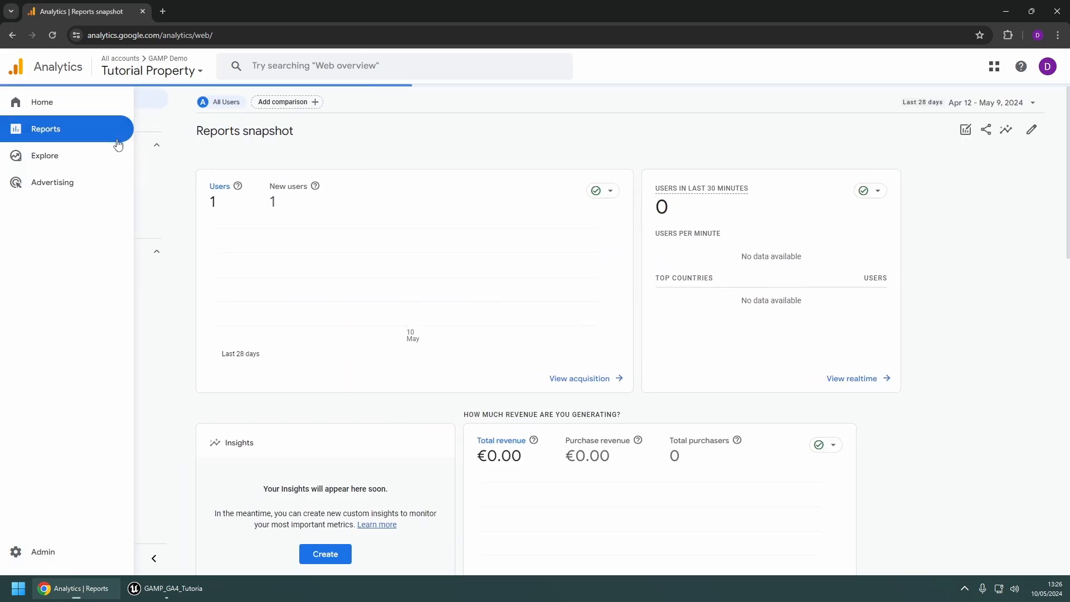
{"action": "left_click", "coordinate": [46, 128]}
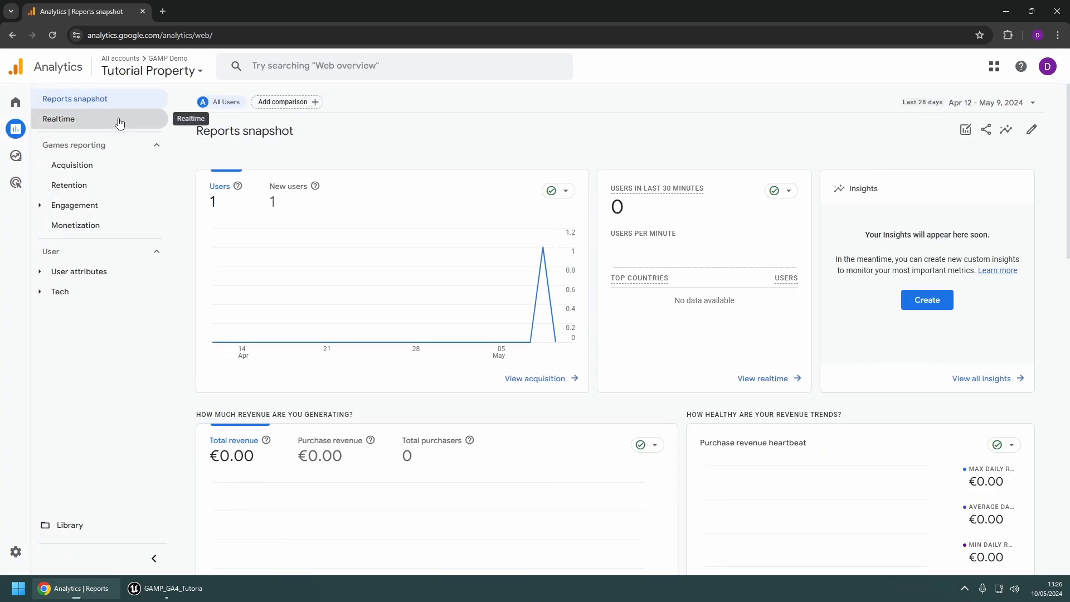
{"action": "left_click", "coordinate": [58, 119]}
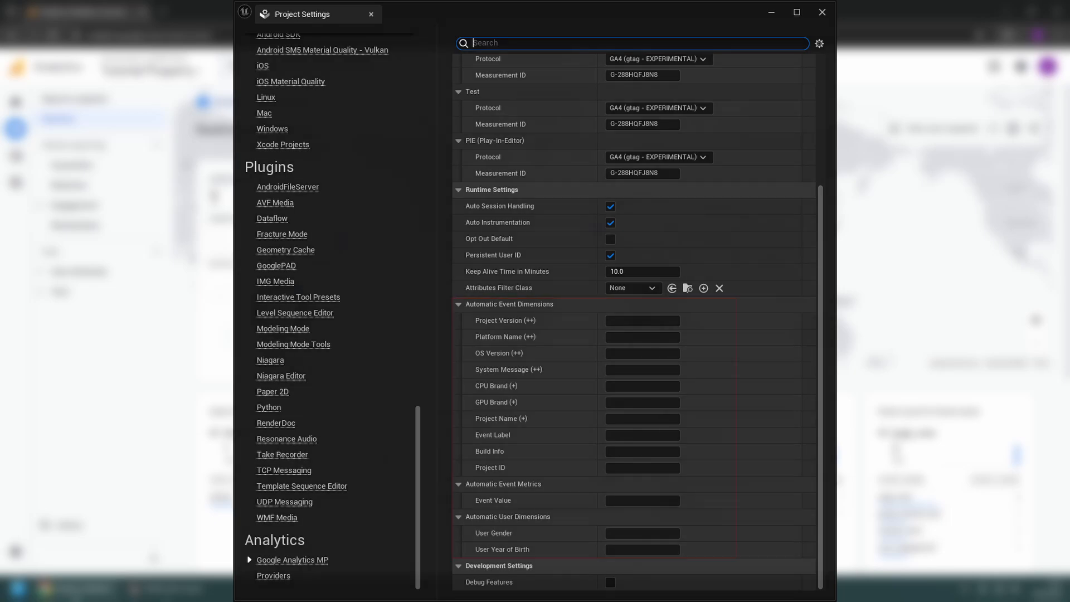
- Close Project Settings after confirming G-288HQFJ8N8 in each build configuration
{"action": "left_click", "coordinate": [75, 588]}
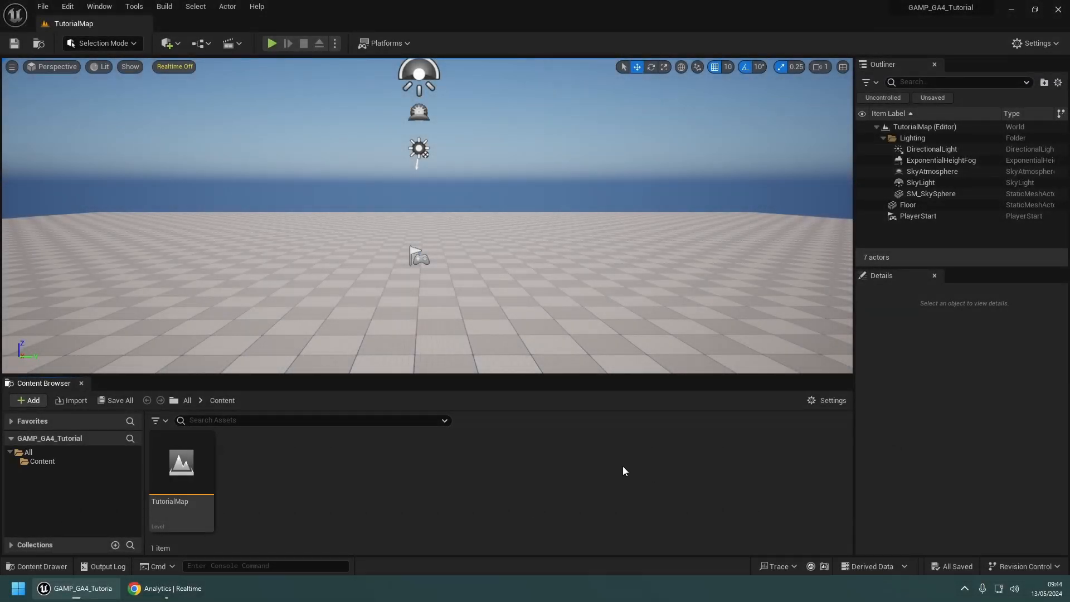
- In the TutorialMap Level Blueprint, wire a Space Bar event to Record Named Event 'gamp_tutorial'
{"action": "left_click", "coordinate": [229, 43]}
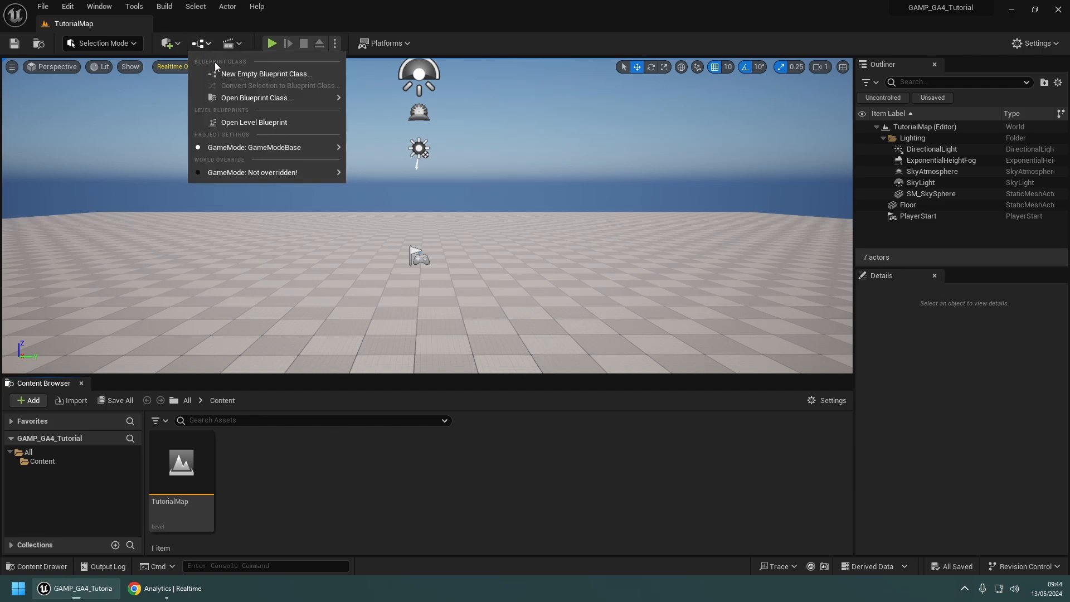
{"action": "left_click", "coordinate": [253, 122]}
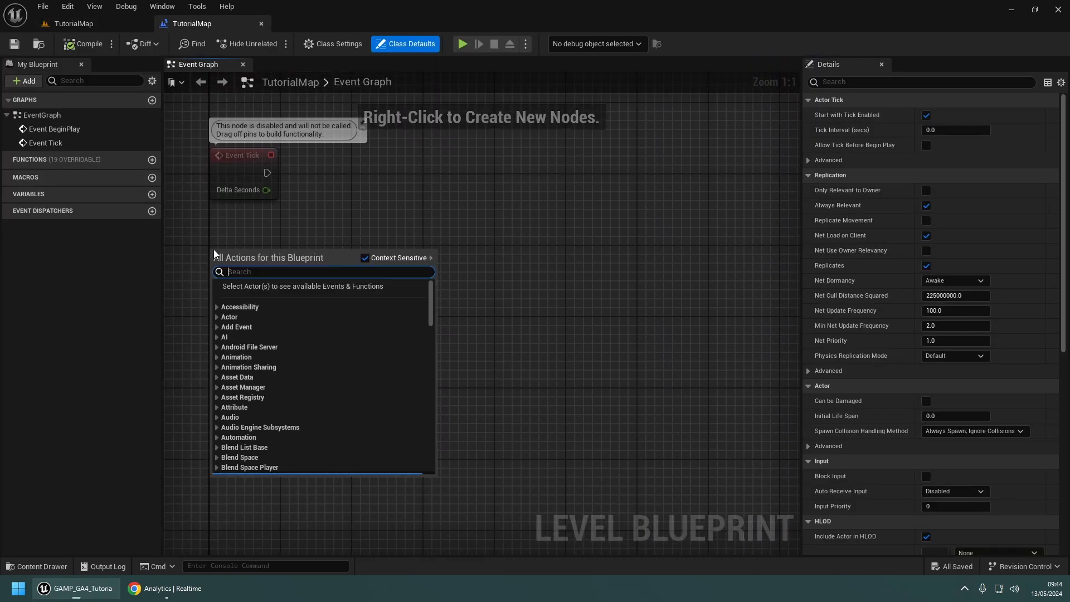
{"action": "type", "text": "spacebar"}
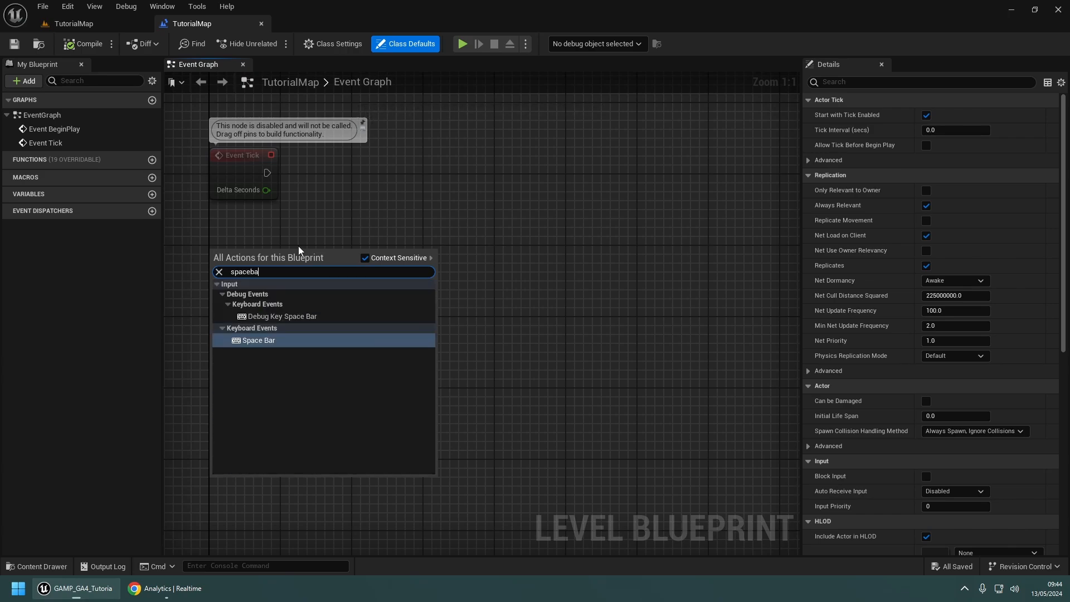
{"action": "left_click", "coordinate": [257, 340]}
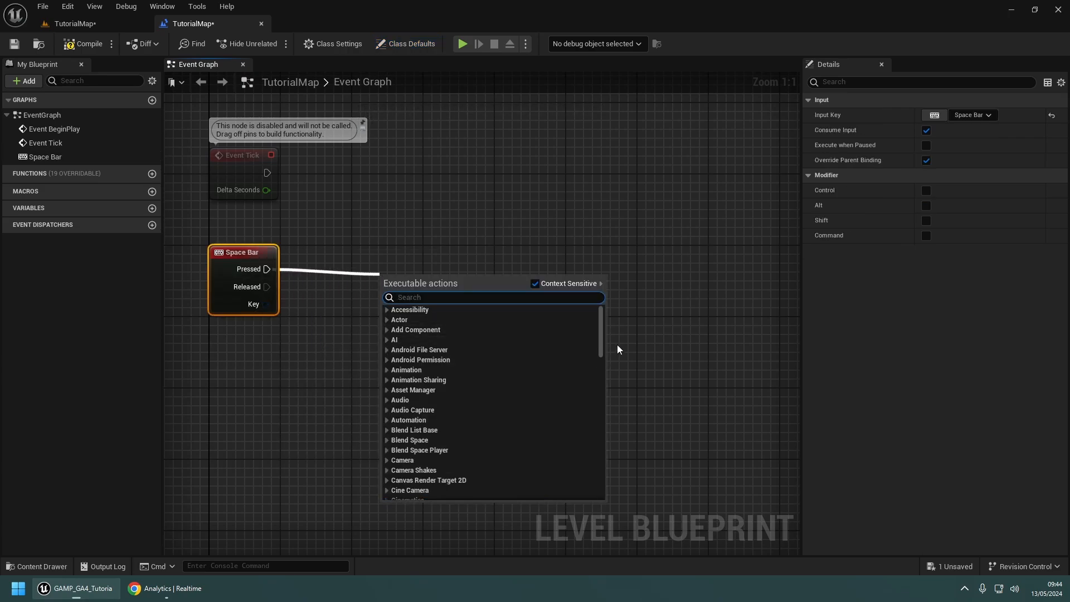
{"action": "scroll", "scroll_direction": "down", "scroll_amount": 3}
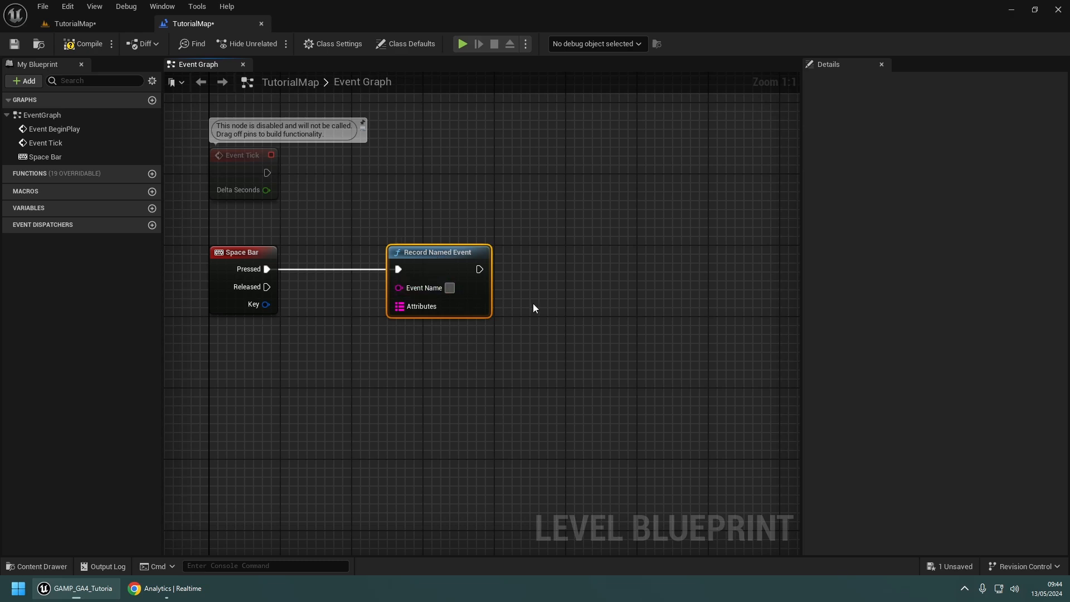
{"action": "type", "text": "gamp_tutorial"}
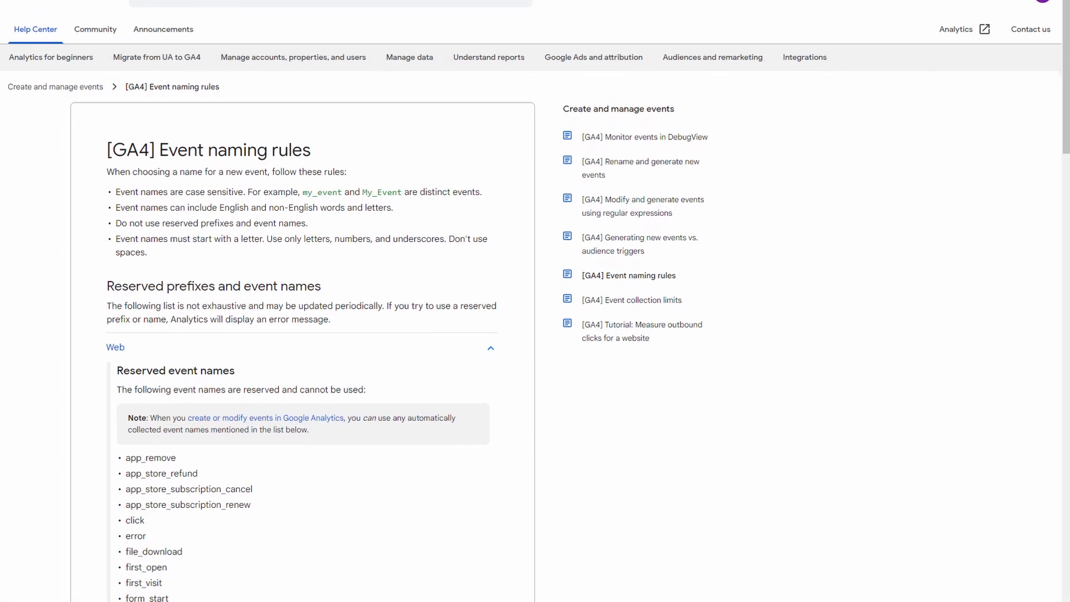
- Scroll the '[GA4] Event naming rules' article down to Reserved event names
{"action": "scroll", "scroll_direction": "down", "scroll_amount": 3}
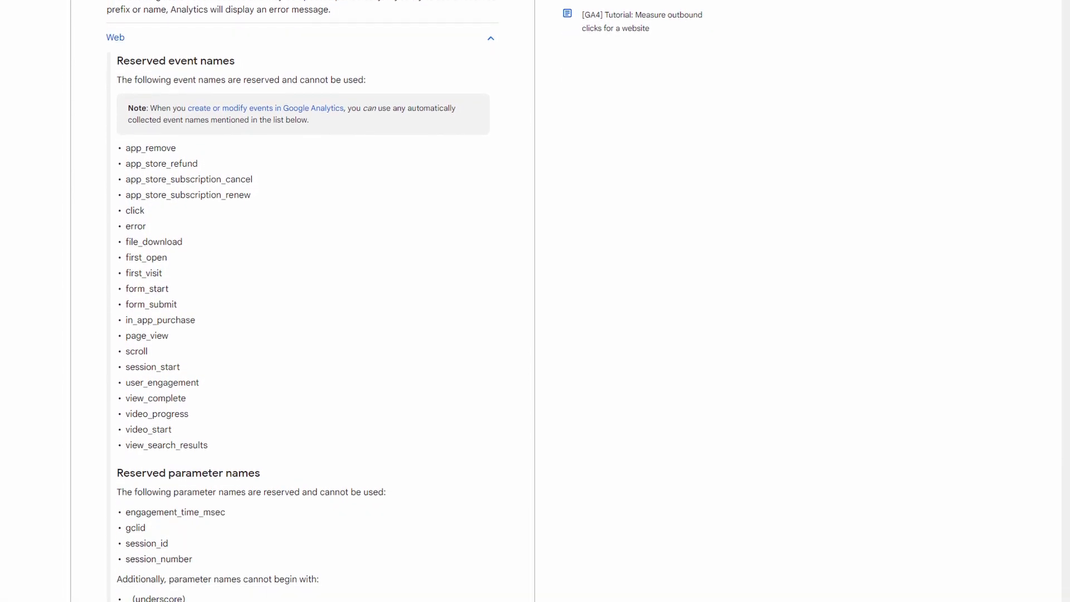
{"action": "scroll", "scroll_direction": "down", "scroll_amount": 3}
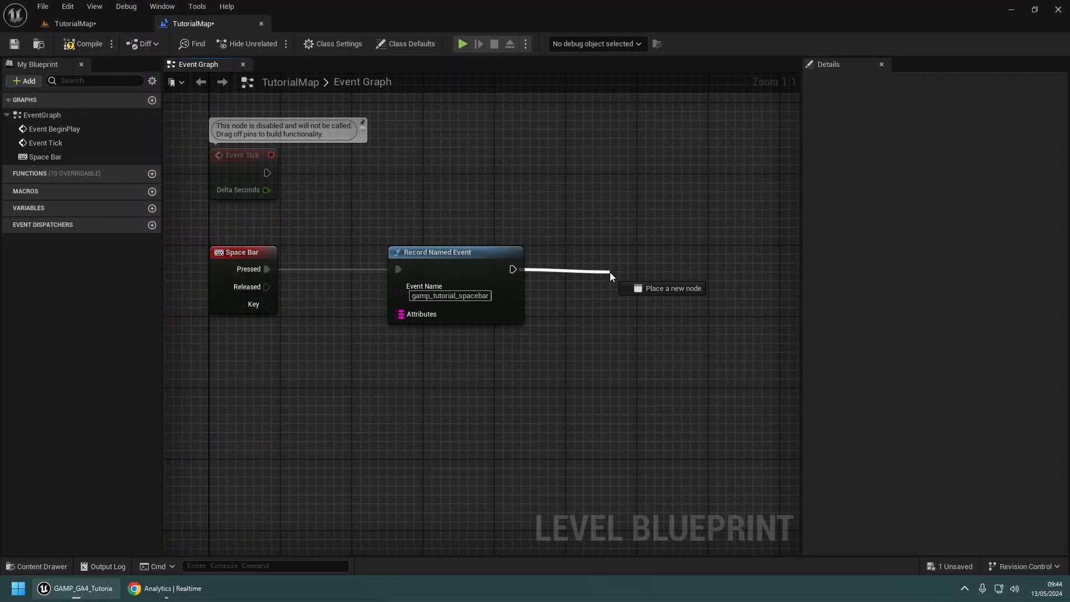
- Add a Print String node printing 'Spacebar pressed' after Record Named Event, then compile
{"action": "type", "text": "print"}
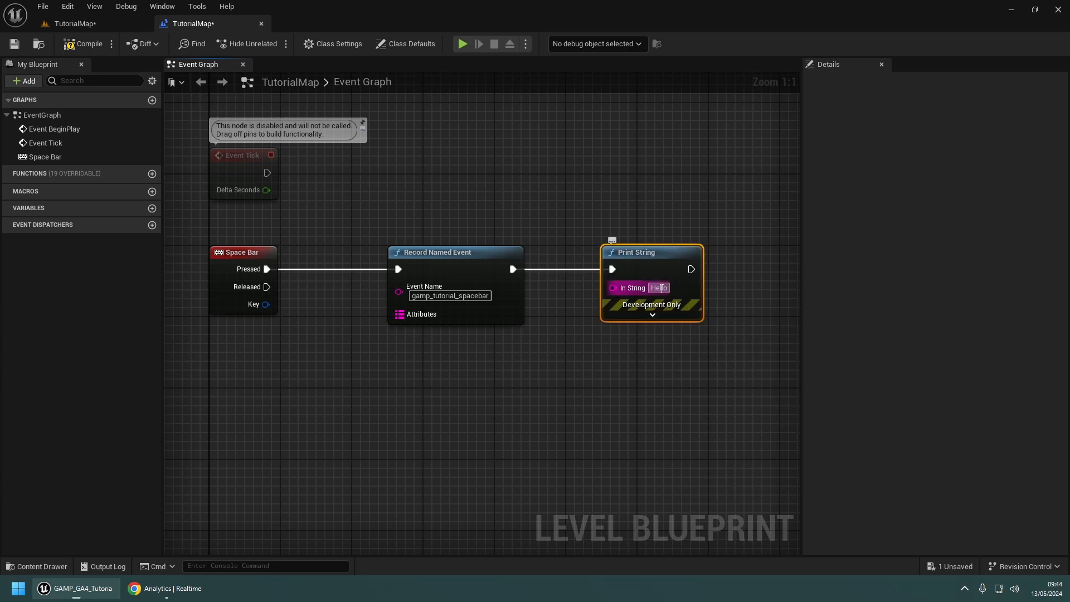
{"action": "type", "text": "Spacebar pressed"}
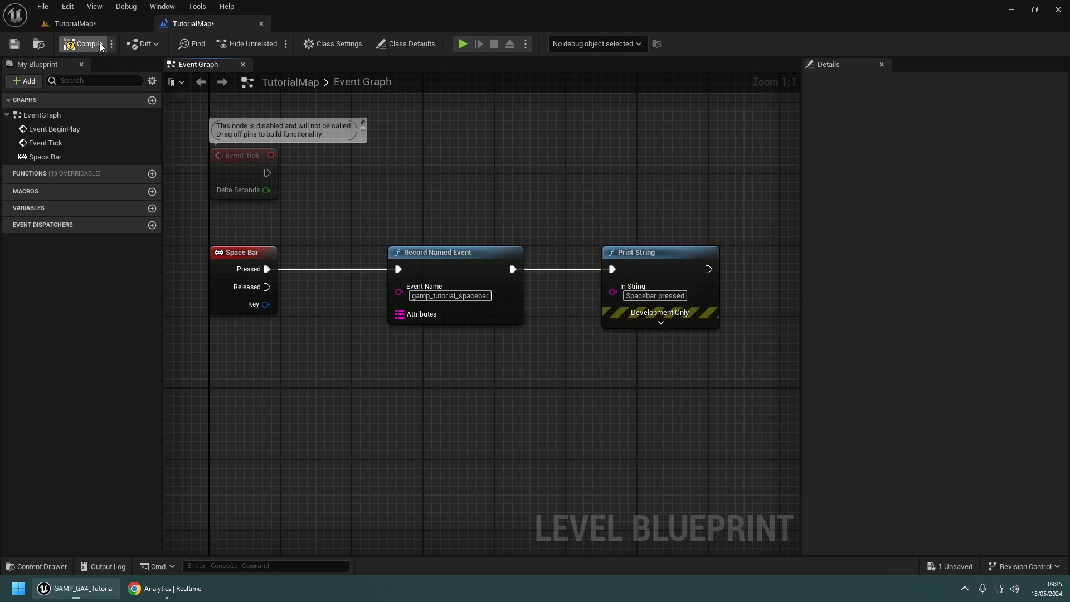
{"action": "left_click", "coordinate": [83, 44]}
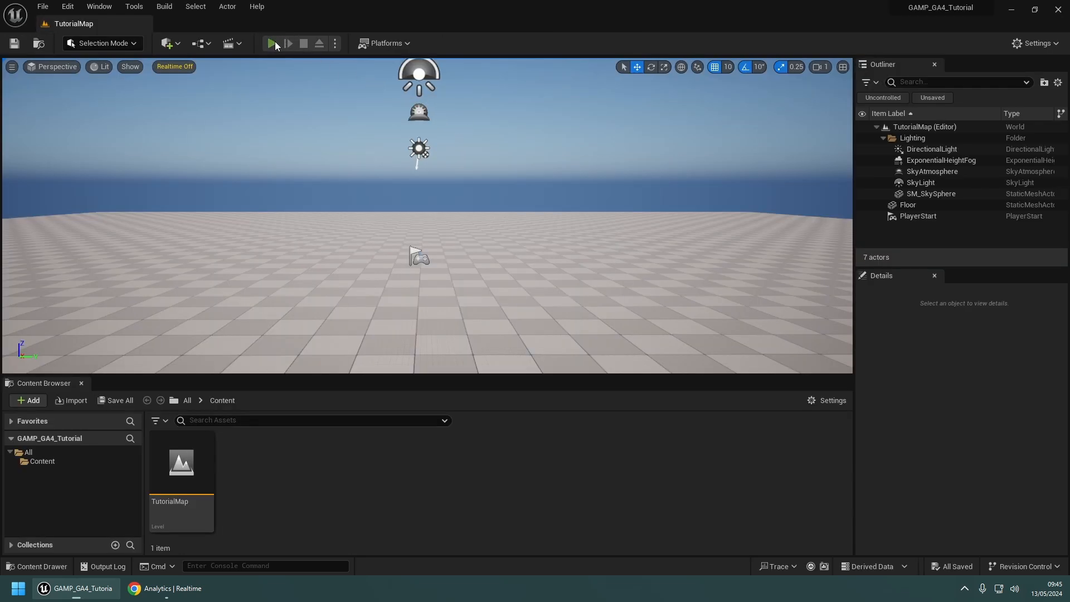
- Play TutorialMap, fire the spacebar event twice, stop, and view Analytics Realtime
{"action": "left_click", "coordinate": [273, 43]}
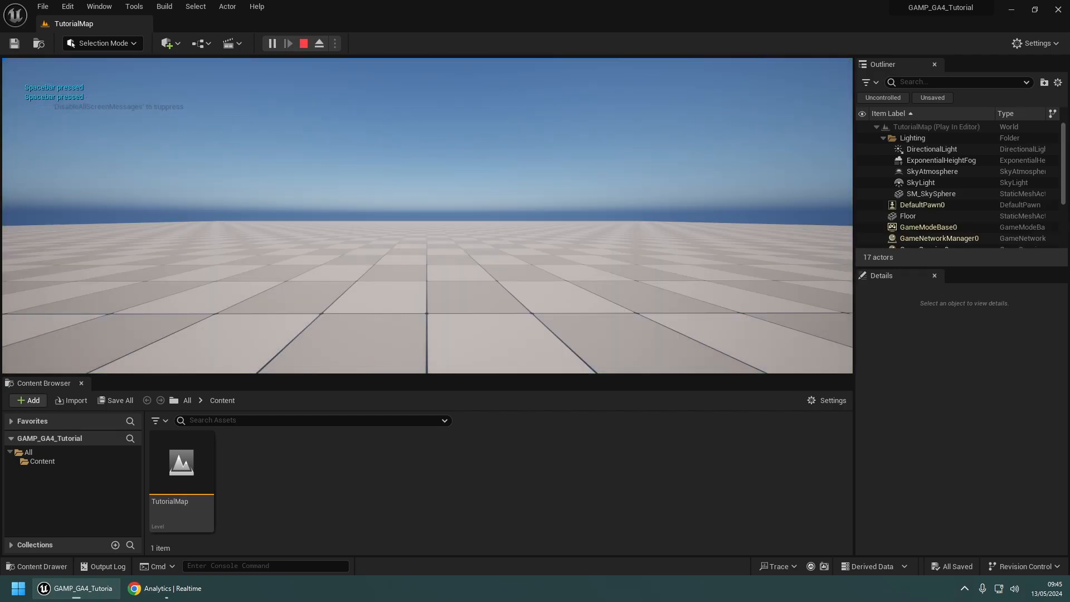
{"action": "left_click", "coordinate": [303, 43]}
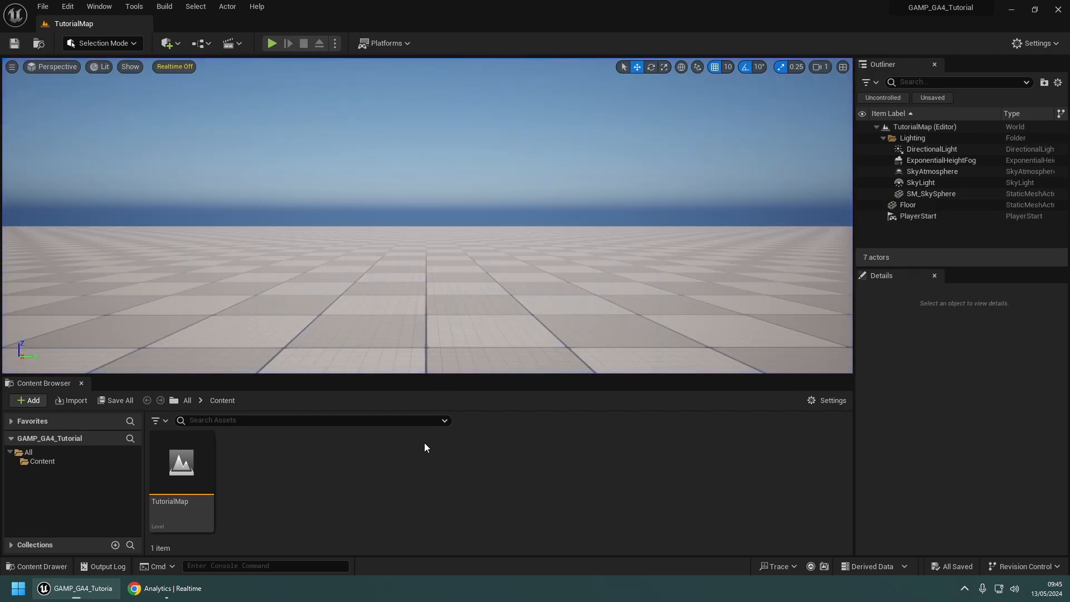
{"action": "left_click", "coordinate": [166, 588]}
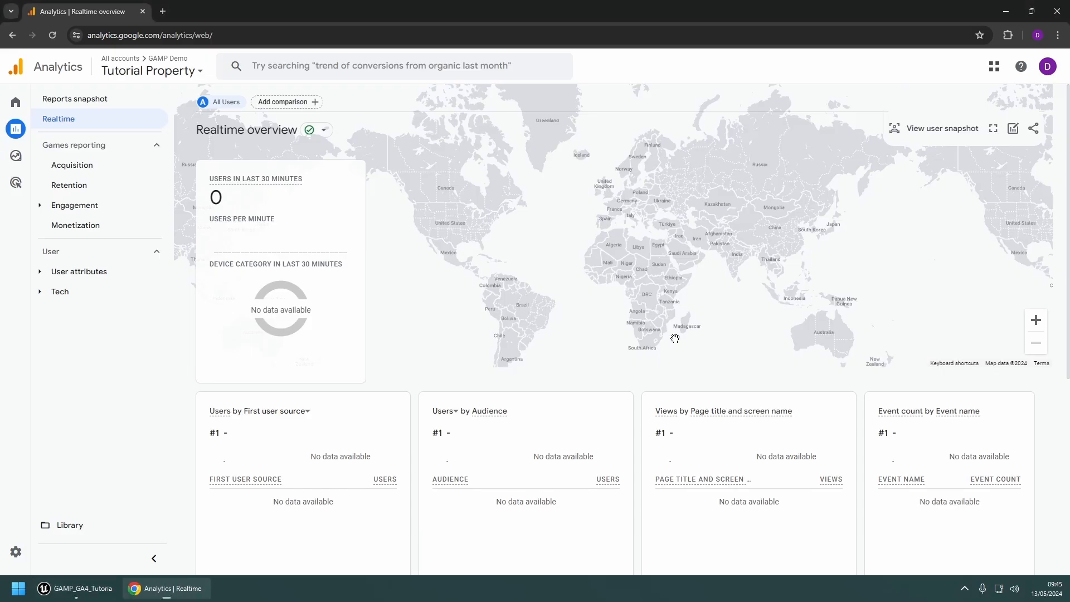